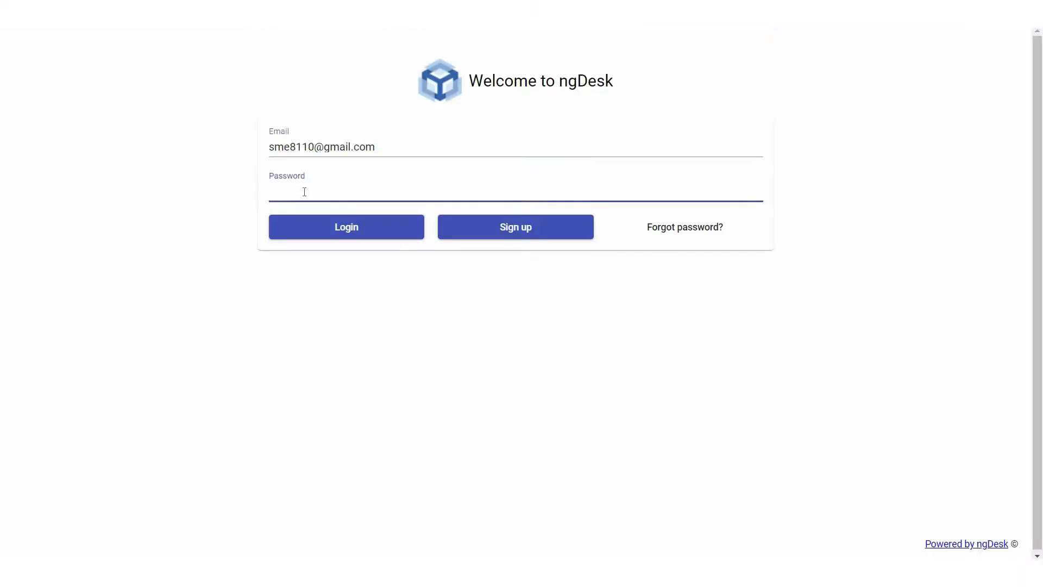
# Step: Log in to ngDesk and go to the Modules management area
pyautogui.click(345, 227)
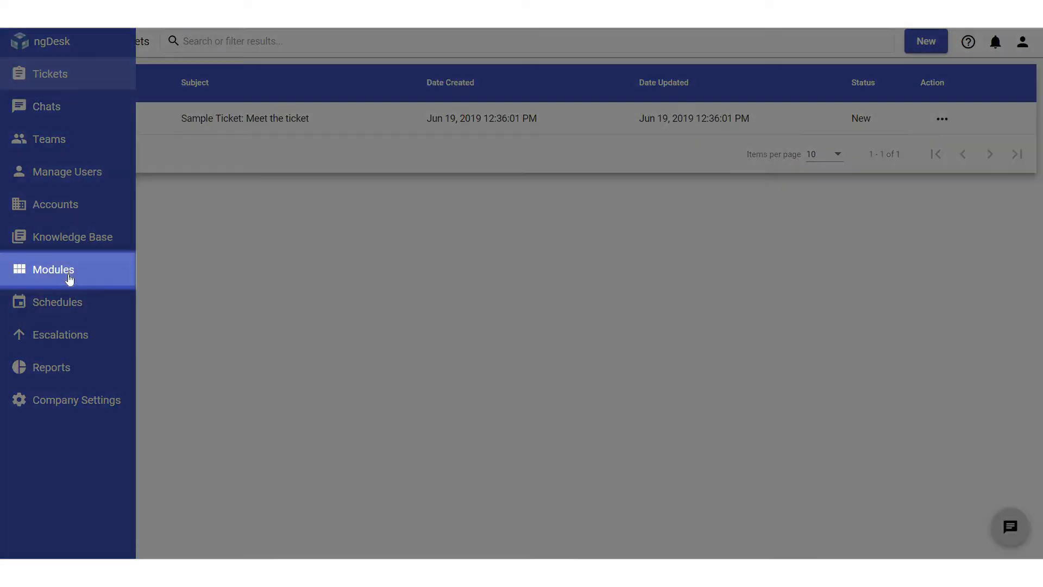
pyautogui.click(52, 269)
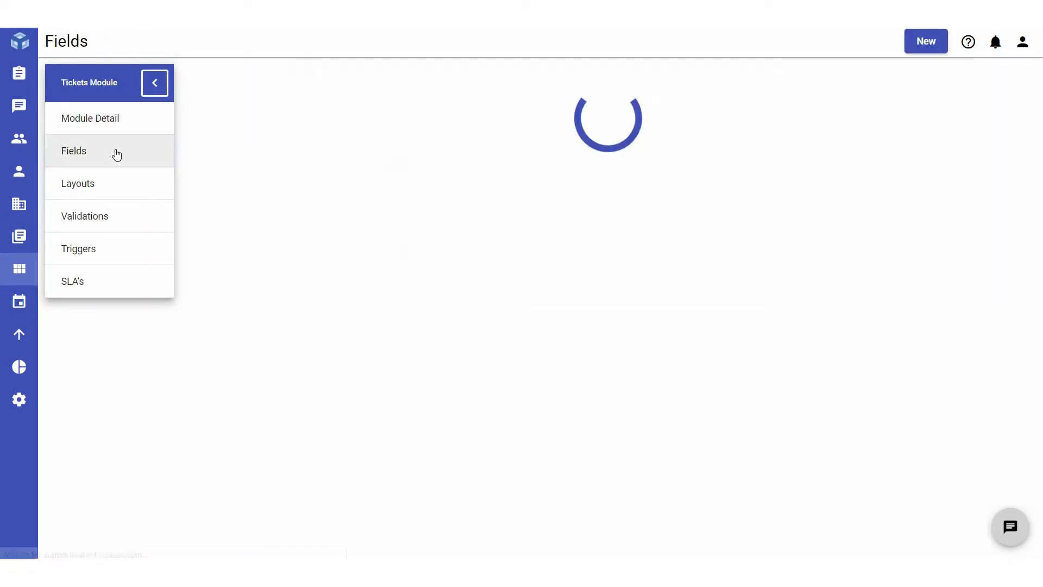
# Step: Show the Fields list of the Tickets module
pyautogui.click(73, 151)
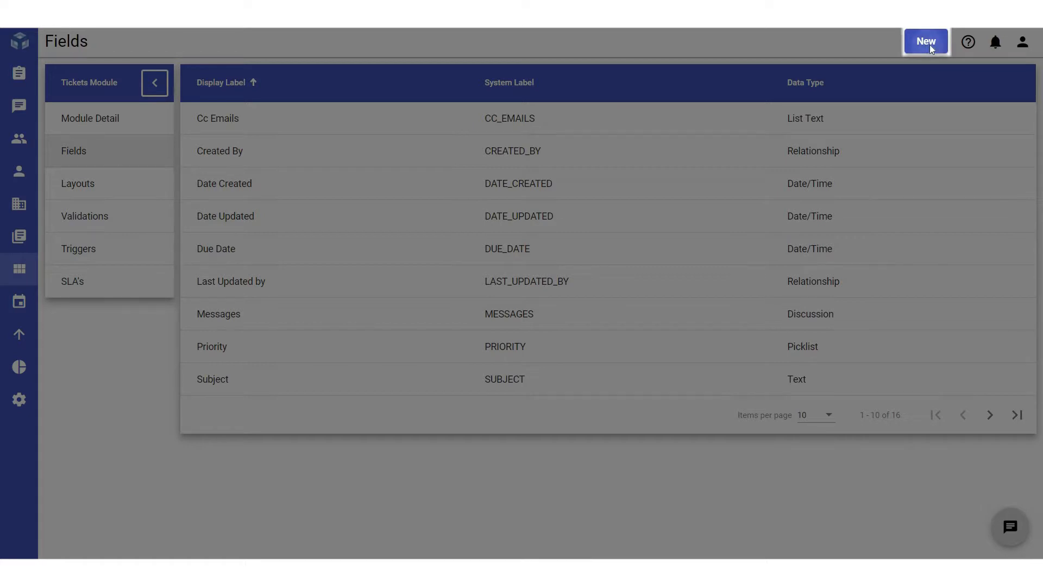
# Step: Create a new Tickets field with display label Product Category and system label PRODUCT_LIST
pyautogui.click(926, 41)
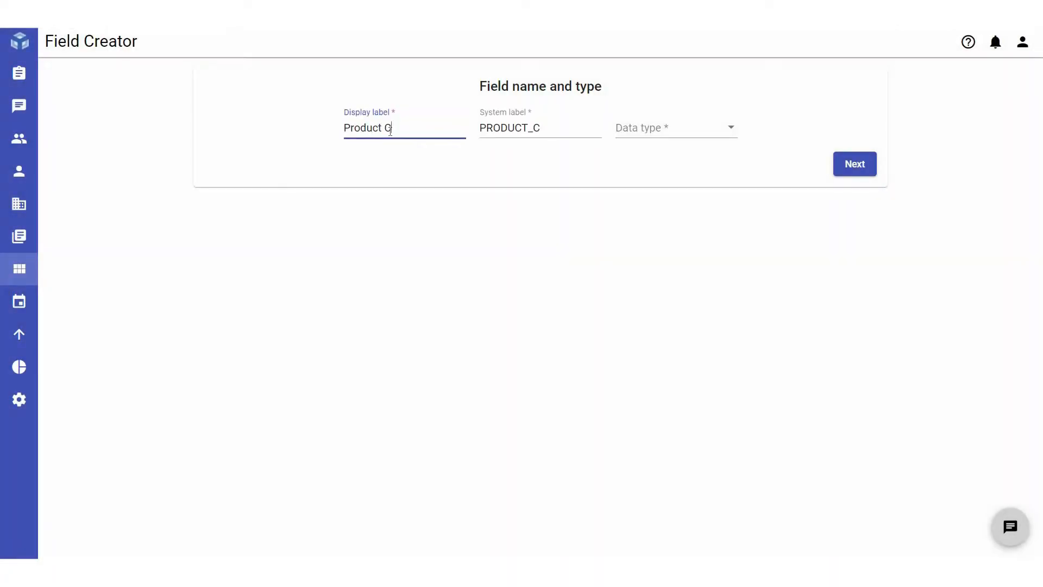
pyautogui.write('ategory')
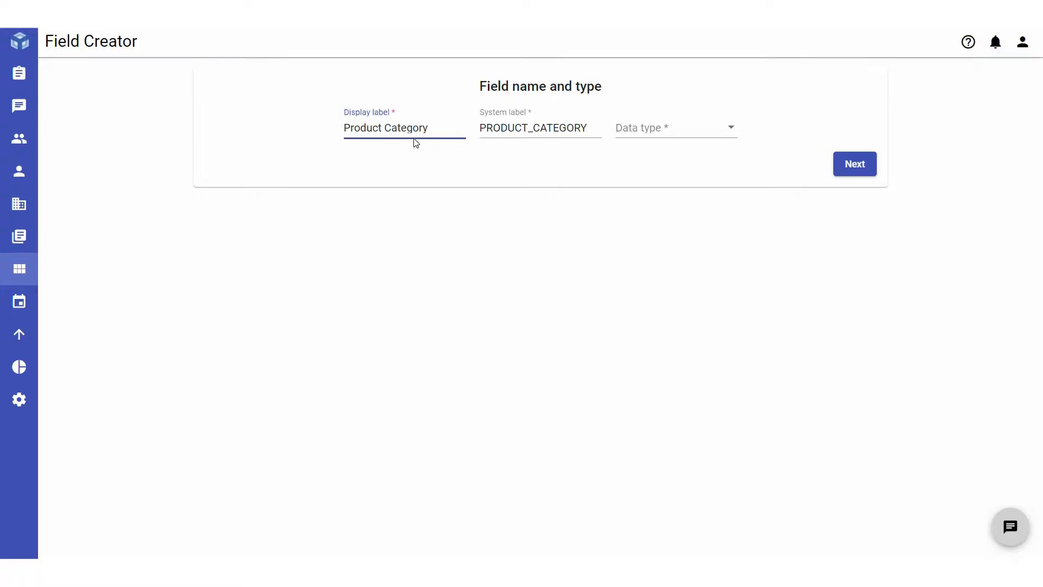
pyautogui.click(405, 128)
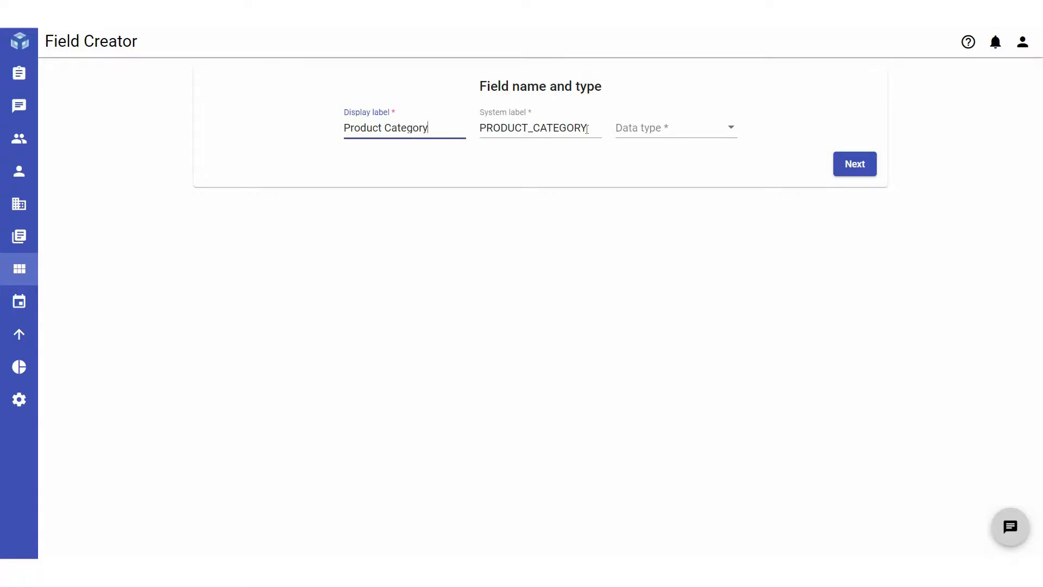
pyautogui.press('Backspace')
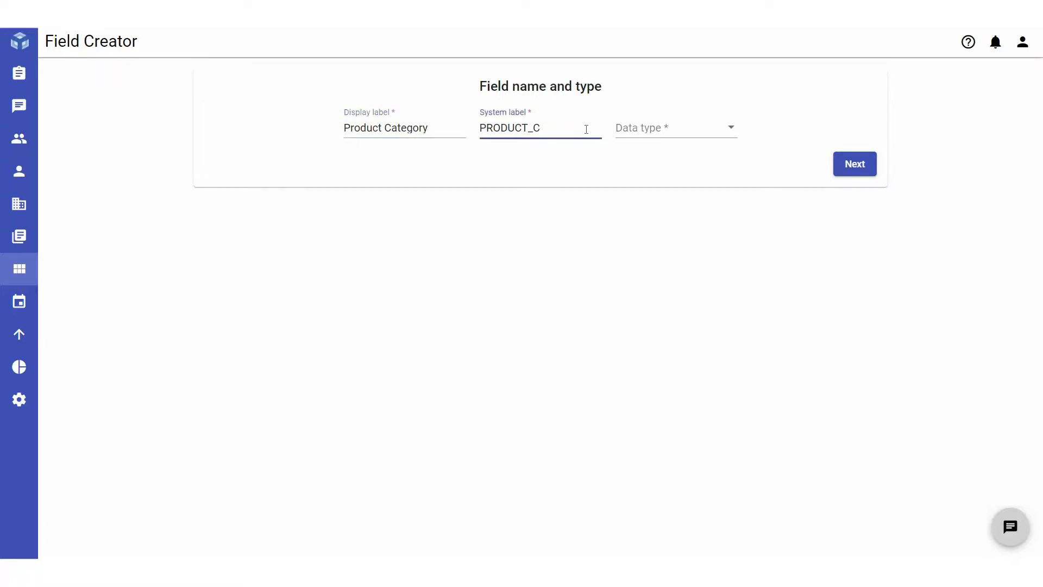
pyautogui.write('LIST')
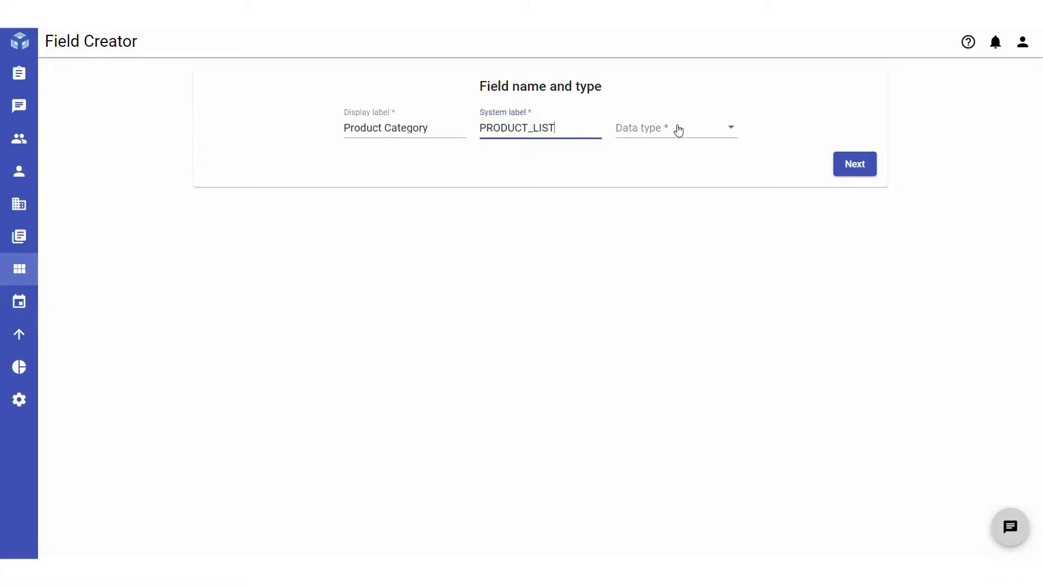
# Step: Choose Picklist as the field's data type
pyautogui.click(675, 128)
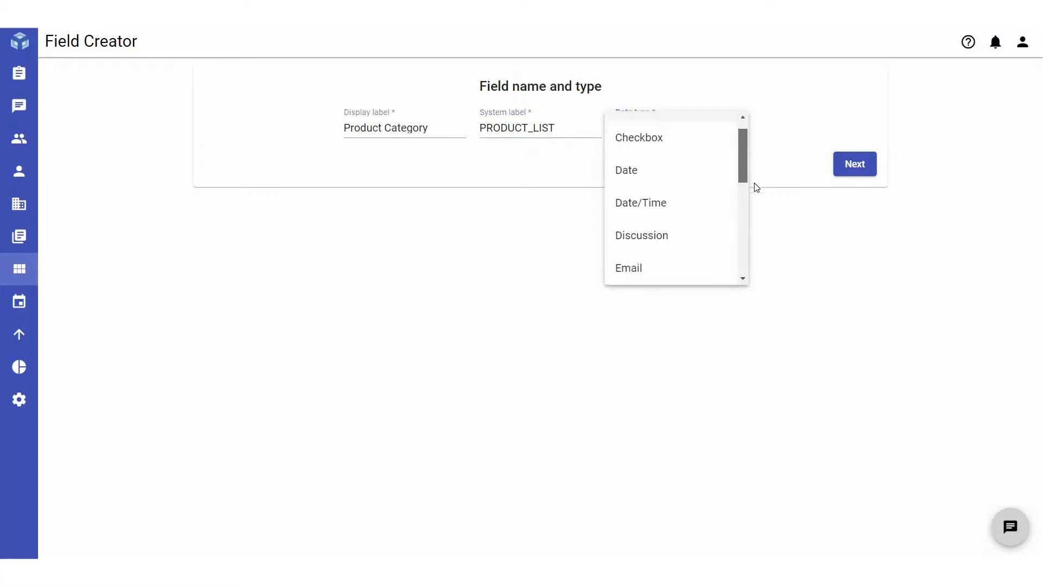
pyautogui.scroll(-3)
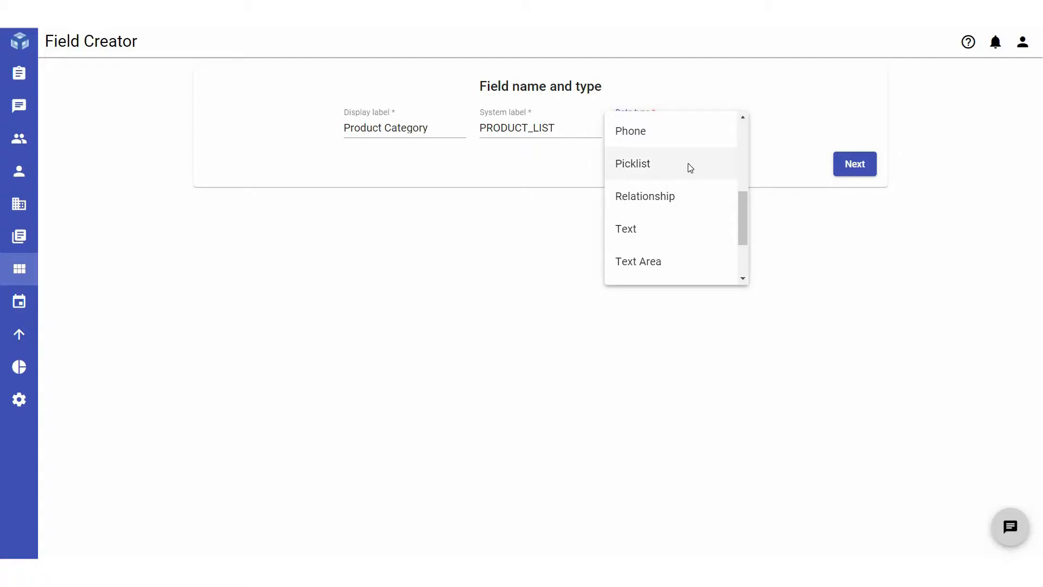
pyautogui.click(632, 164)
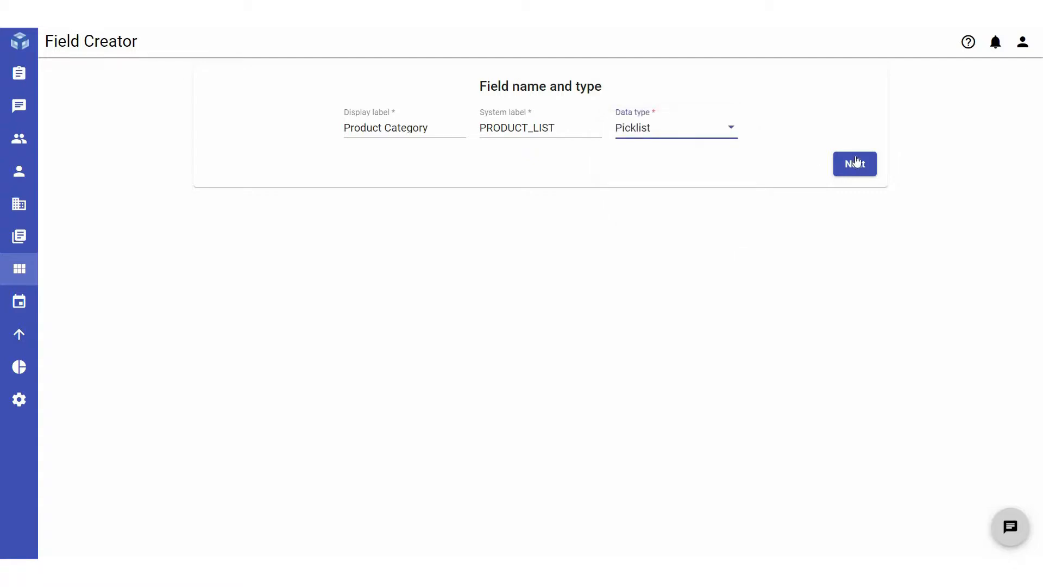
# Step: Continue to field details and enter help text Select Product Category
pyautogui.click(854, 164)
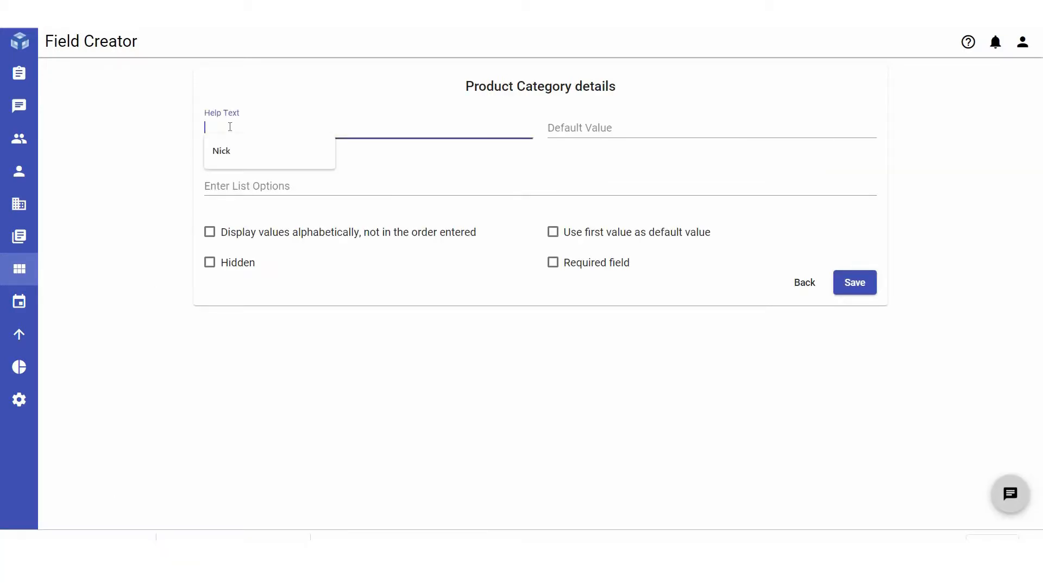
pyautogui.write('Select')
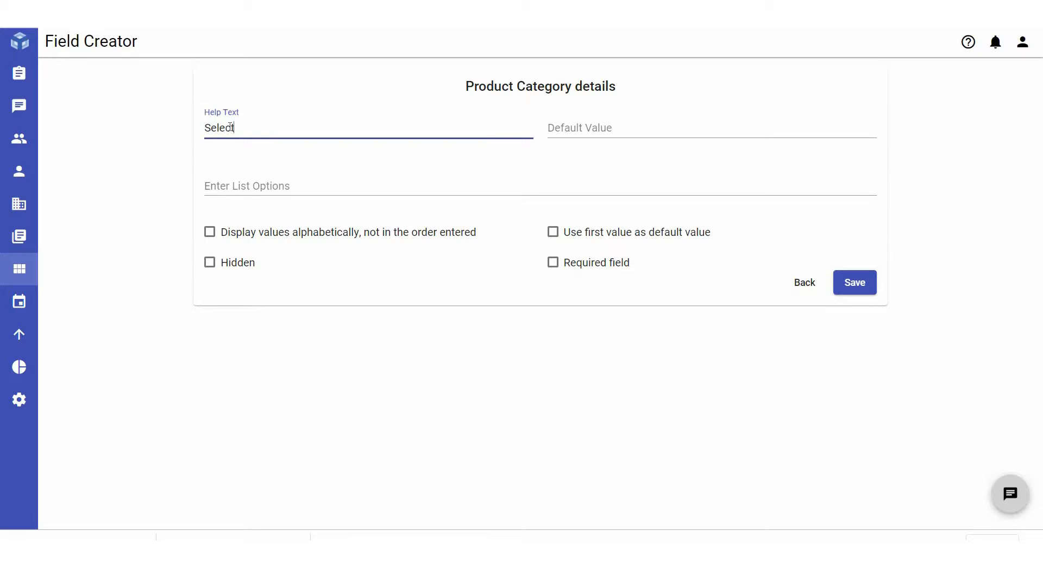
pyautogui.write('Product')
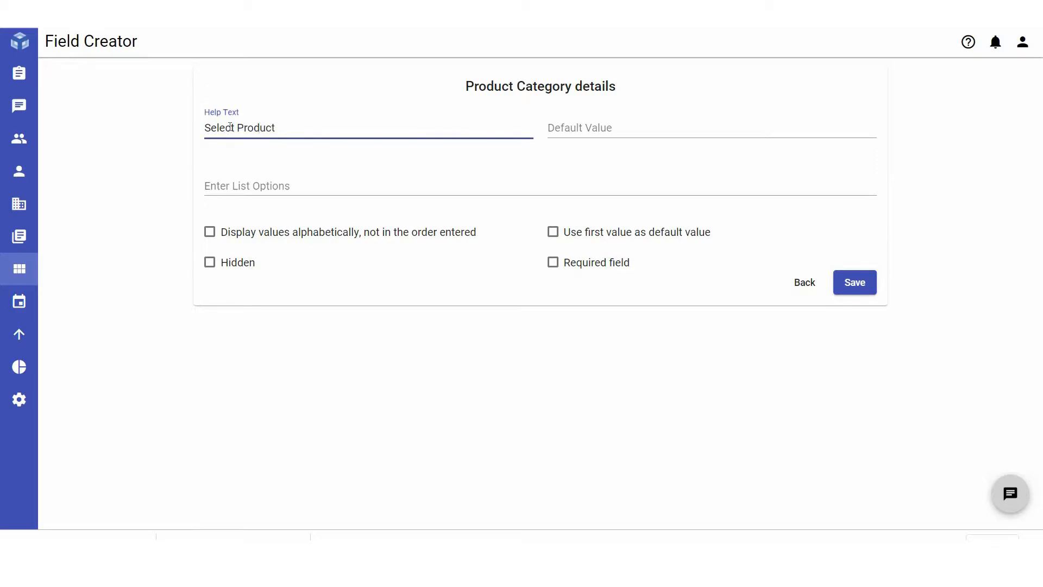
pyautogui.write('Category')
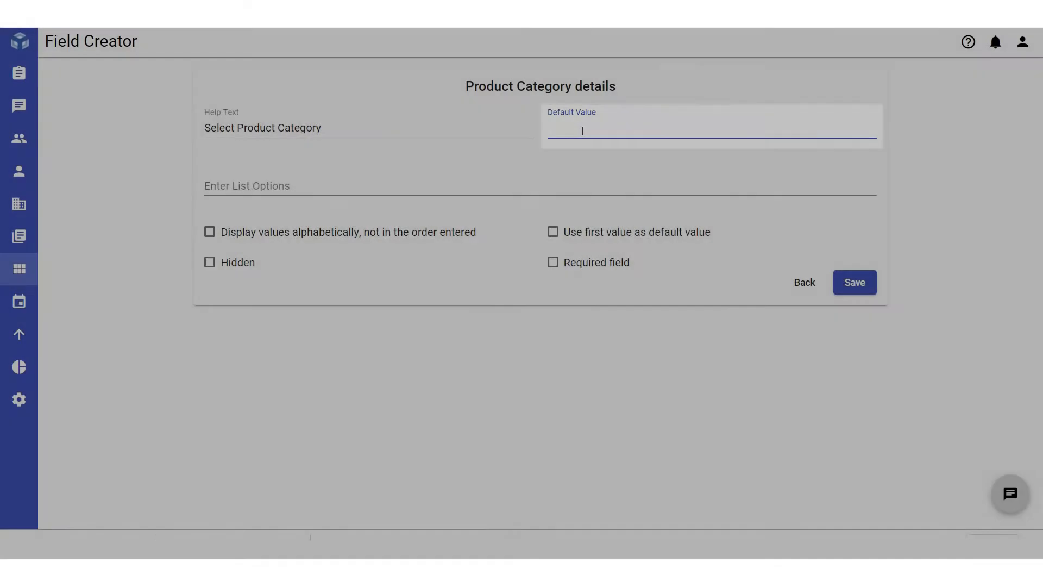
# Step: Add list options Laptops through TVs and mark Product Category as required
pyautogui.write('Laptops Desktop Tablets')
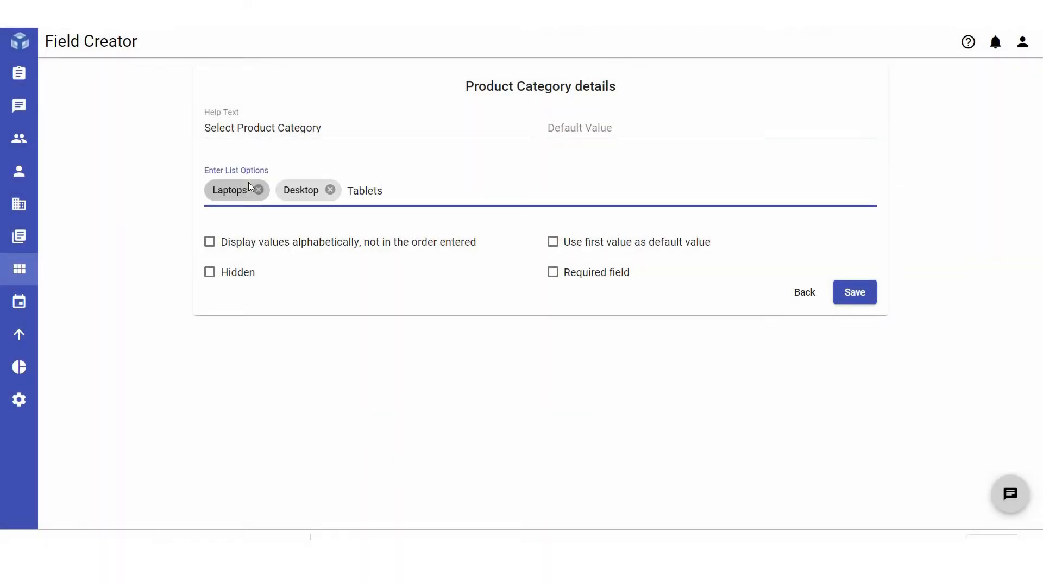
pyautogui.write('Headphones Cameras TVs')
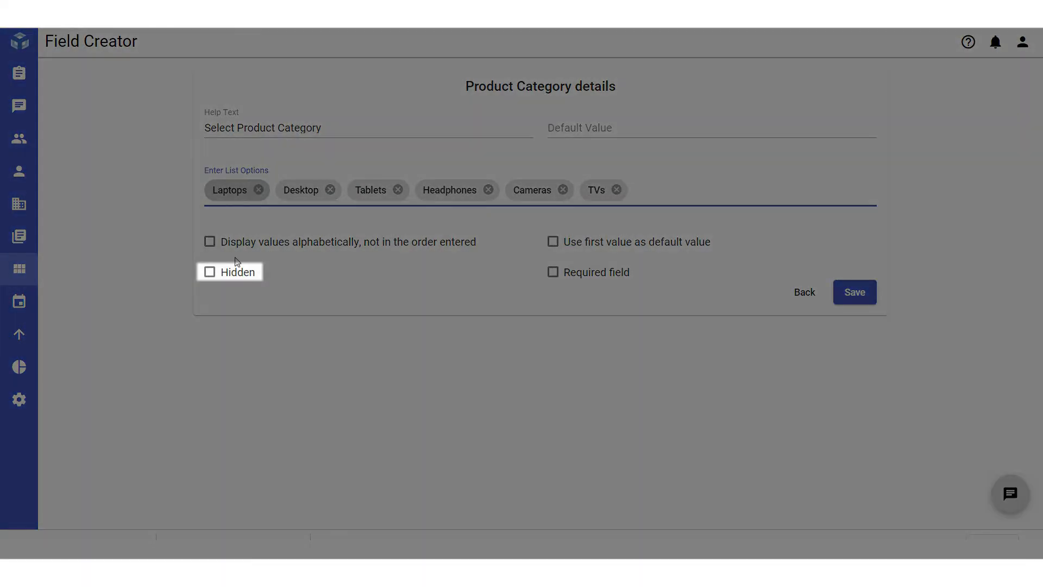
pyautogui.moveTo(240, 299)
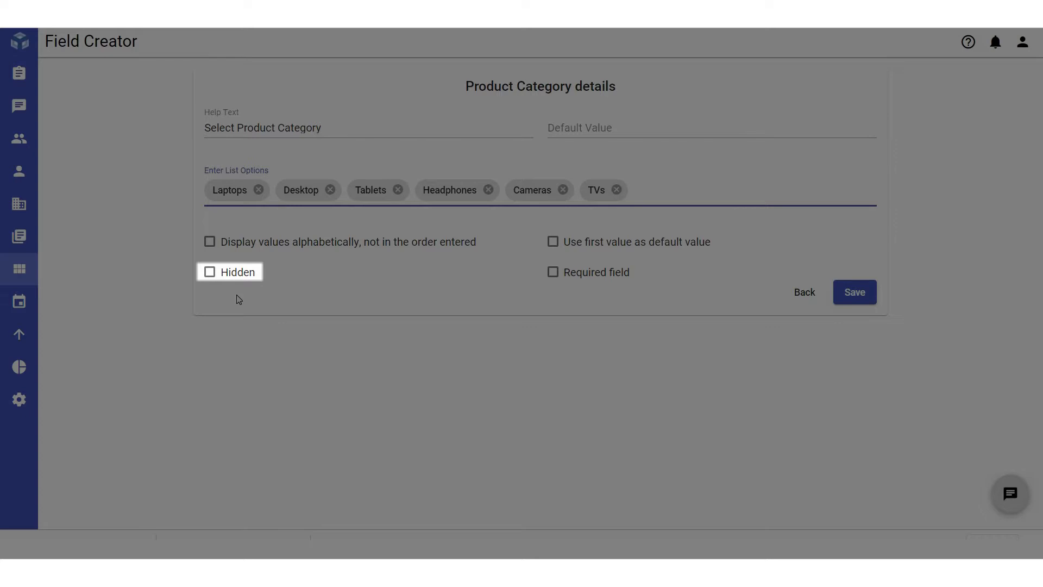
pyautogui.click(665, 189)
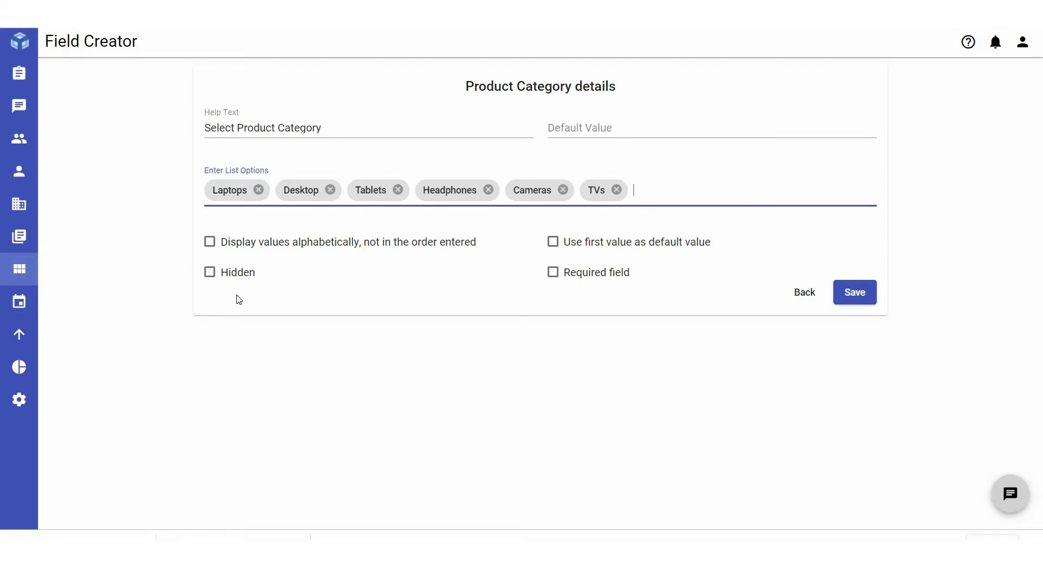
pyautogui.moveTo(553, 271)
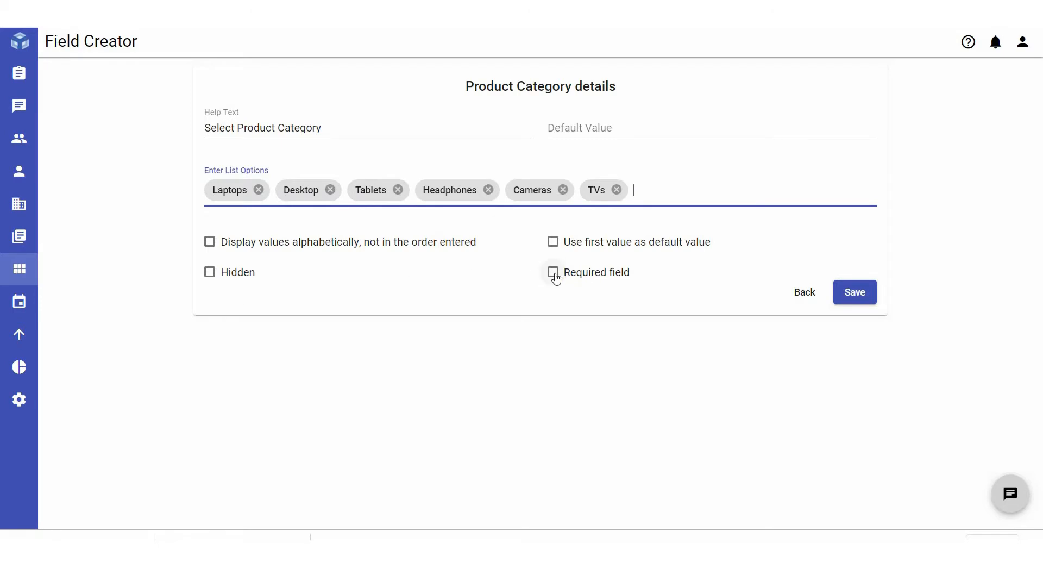
pyautogui.click(553, 271)
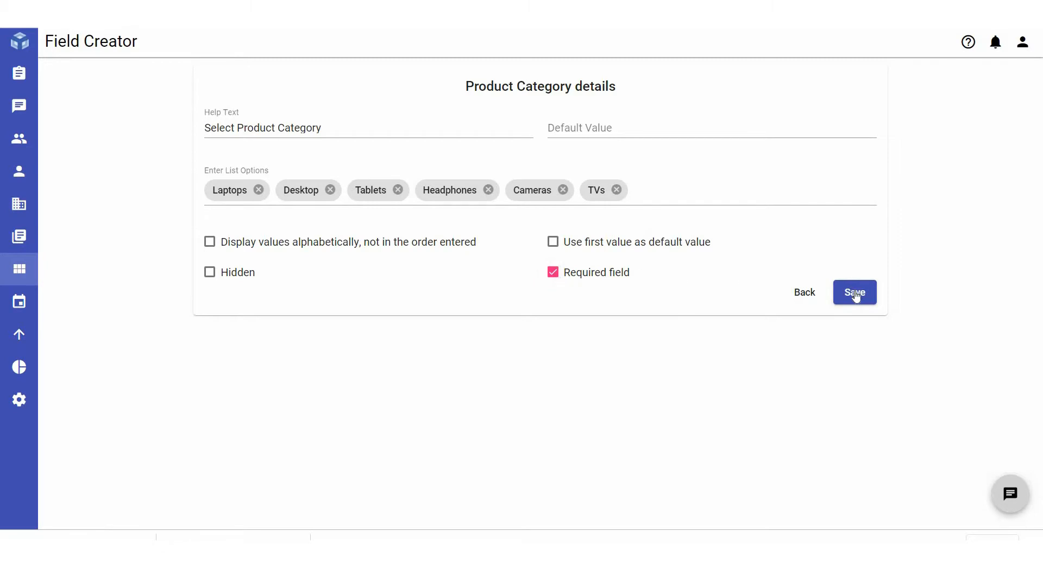
# Step: Save the Product Category field into the Tickets module's fields
pyautogui.click(855, 293)
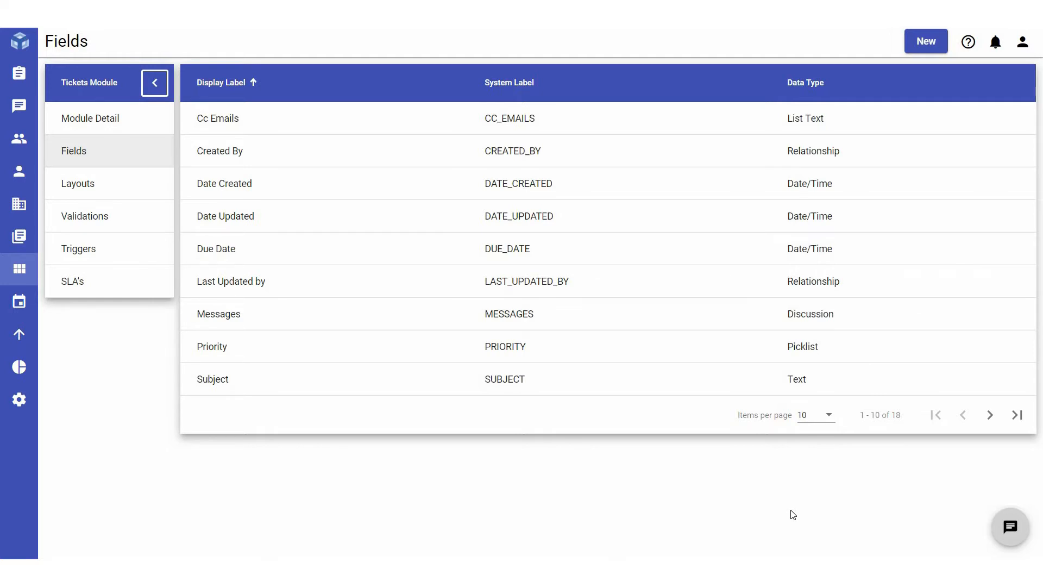
pyautogui.moveTo(90, 191)
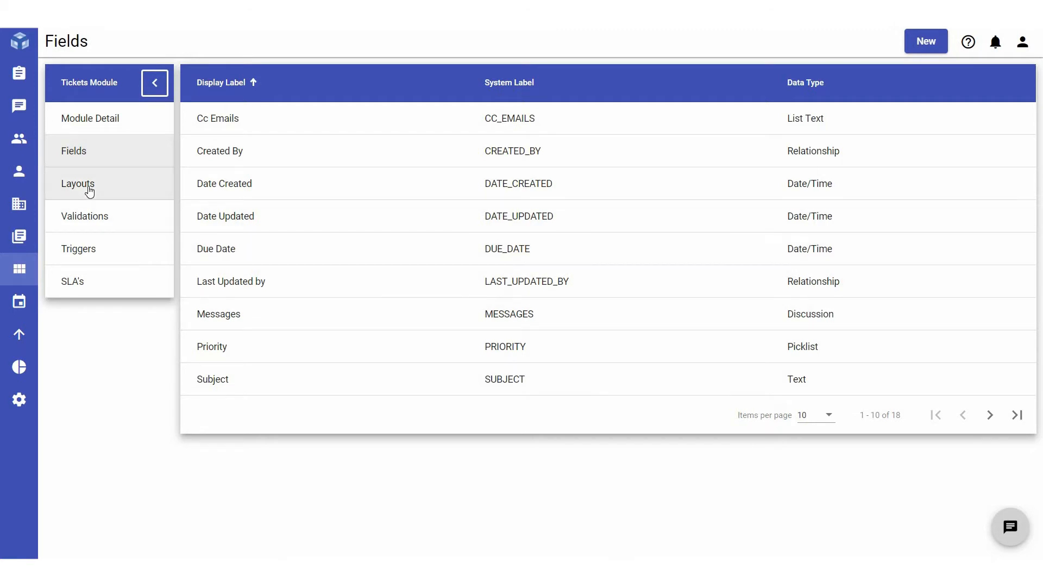
# Step: Show the Tickets Web Create Layouts for Agent, SystemAdmin and Customers roles
pyautogui.click(77, 183)
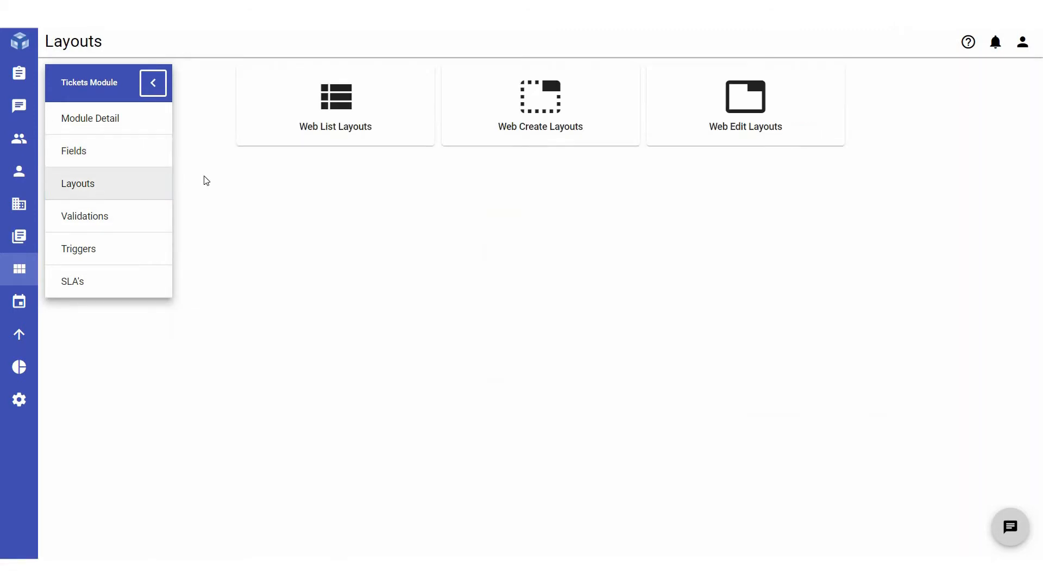
pyautogui.click(540, 107)
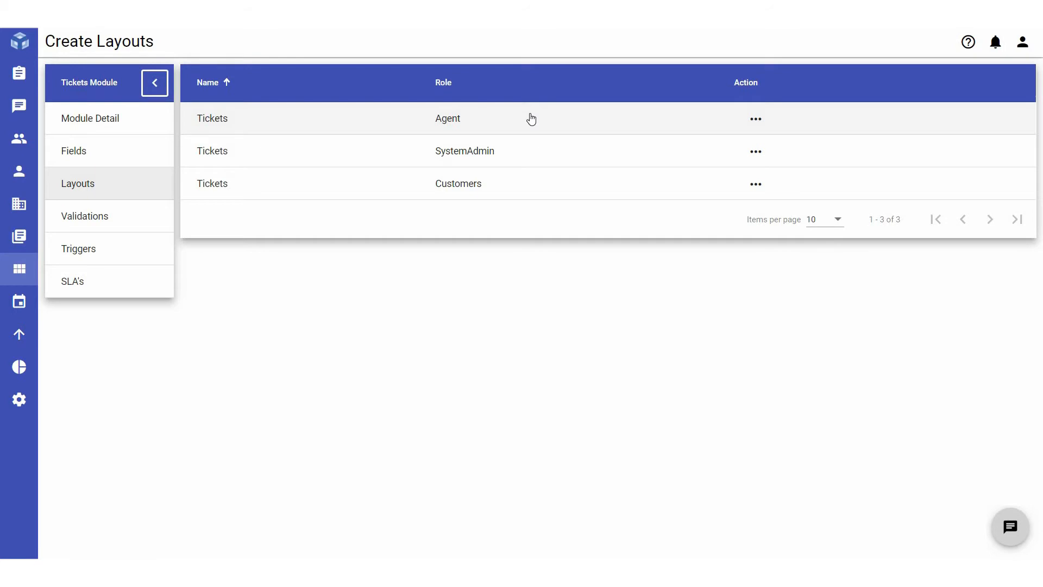
pyautogui.moveTo(455, 184)
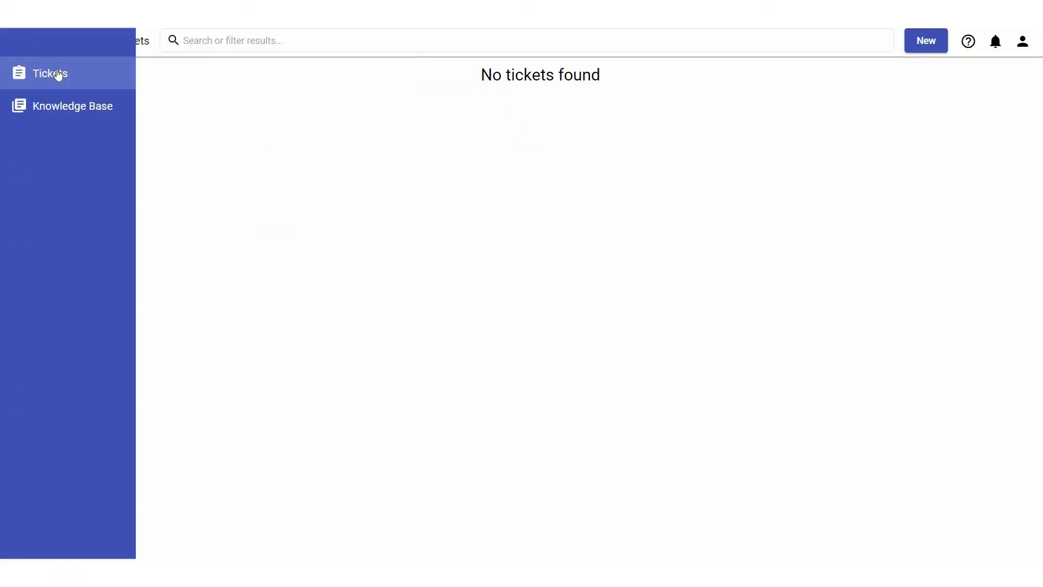
# Step: As the customer, bring up the New Ticket form showing the required Product Category field
pyautogui.click(925, 40)
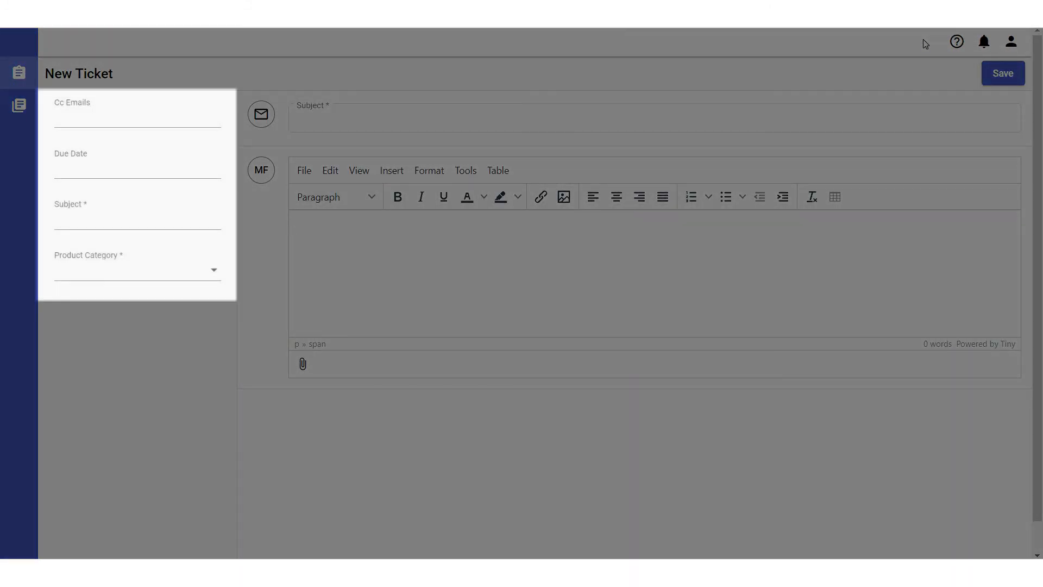